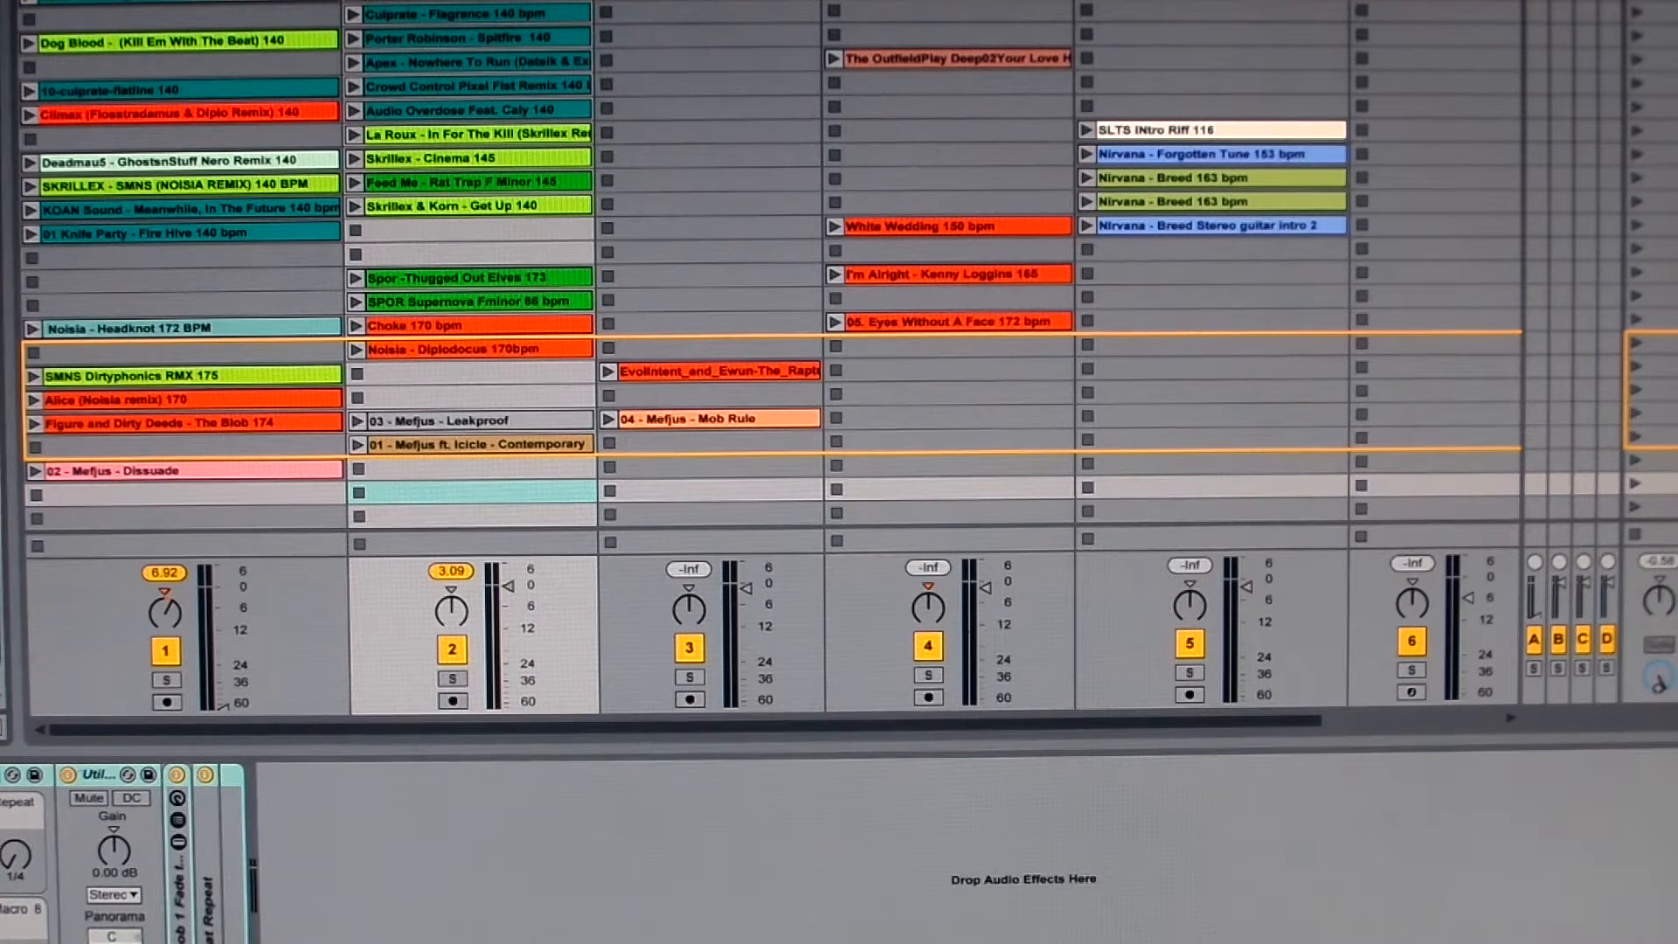
# Step: Drop Reso_When_it_Drop into track 2's empty slot and open its waveform
pyautogui.click(471, 491)
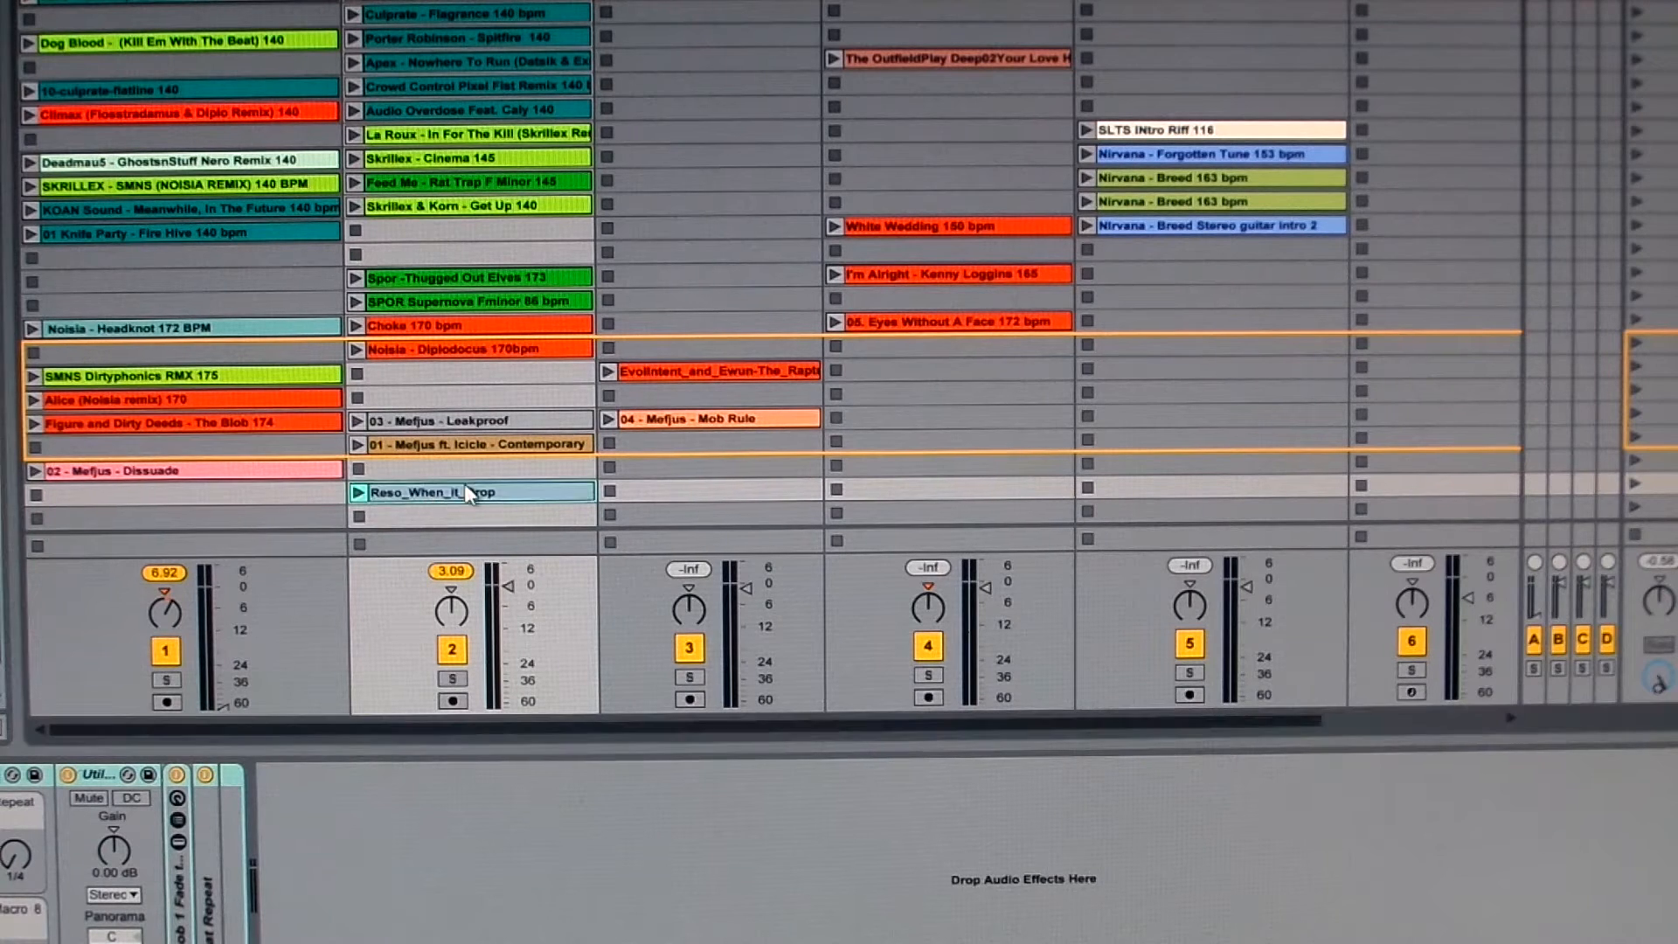
pyautogui.click(471, 491)
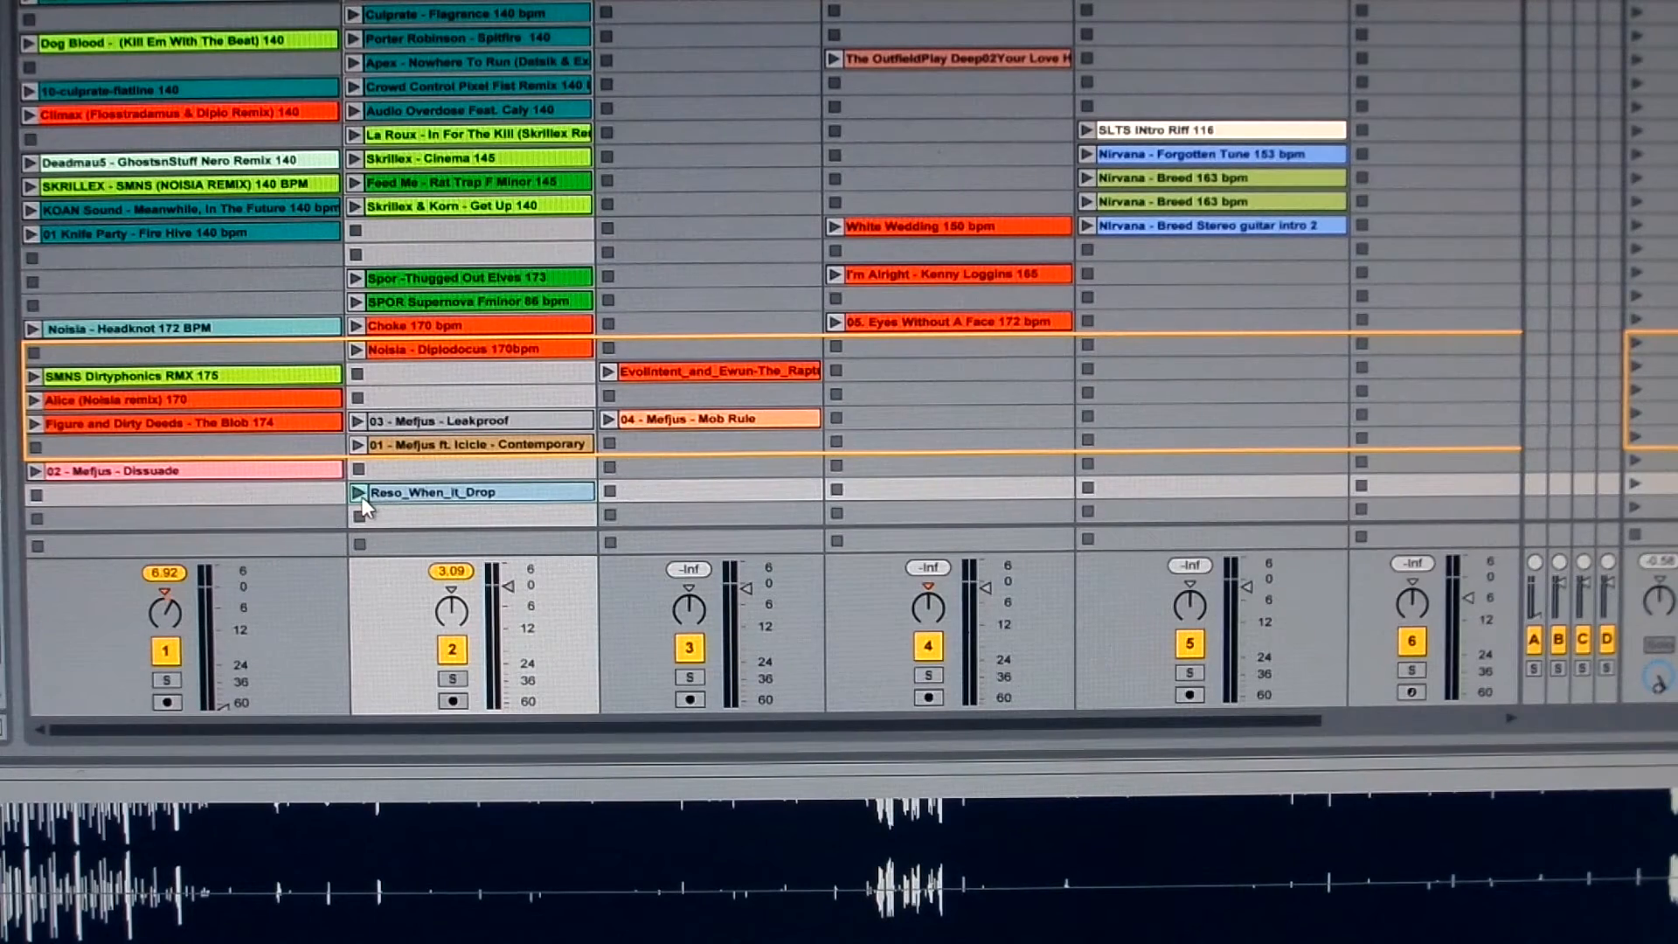
# Step: Enlarge Detail View to show the clip's Sample box and 120 BPM waveform
pyautogui.click(356, 491)
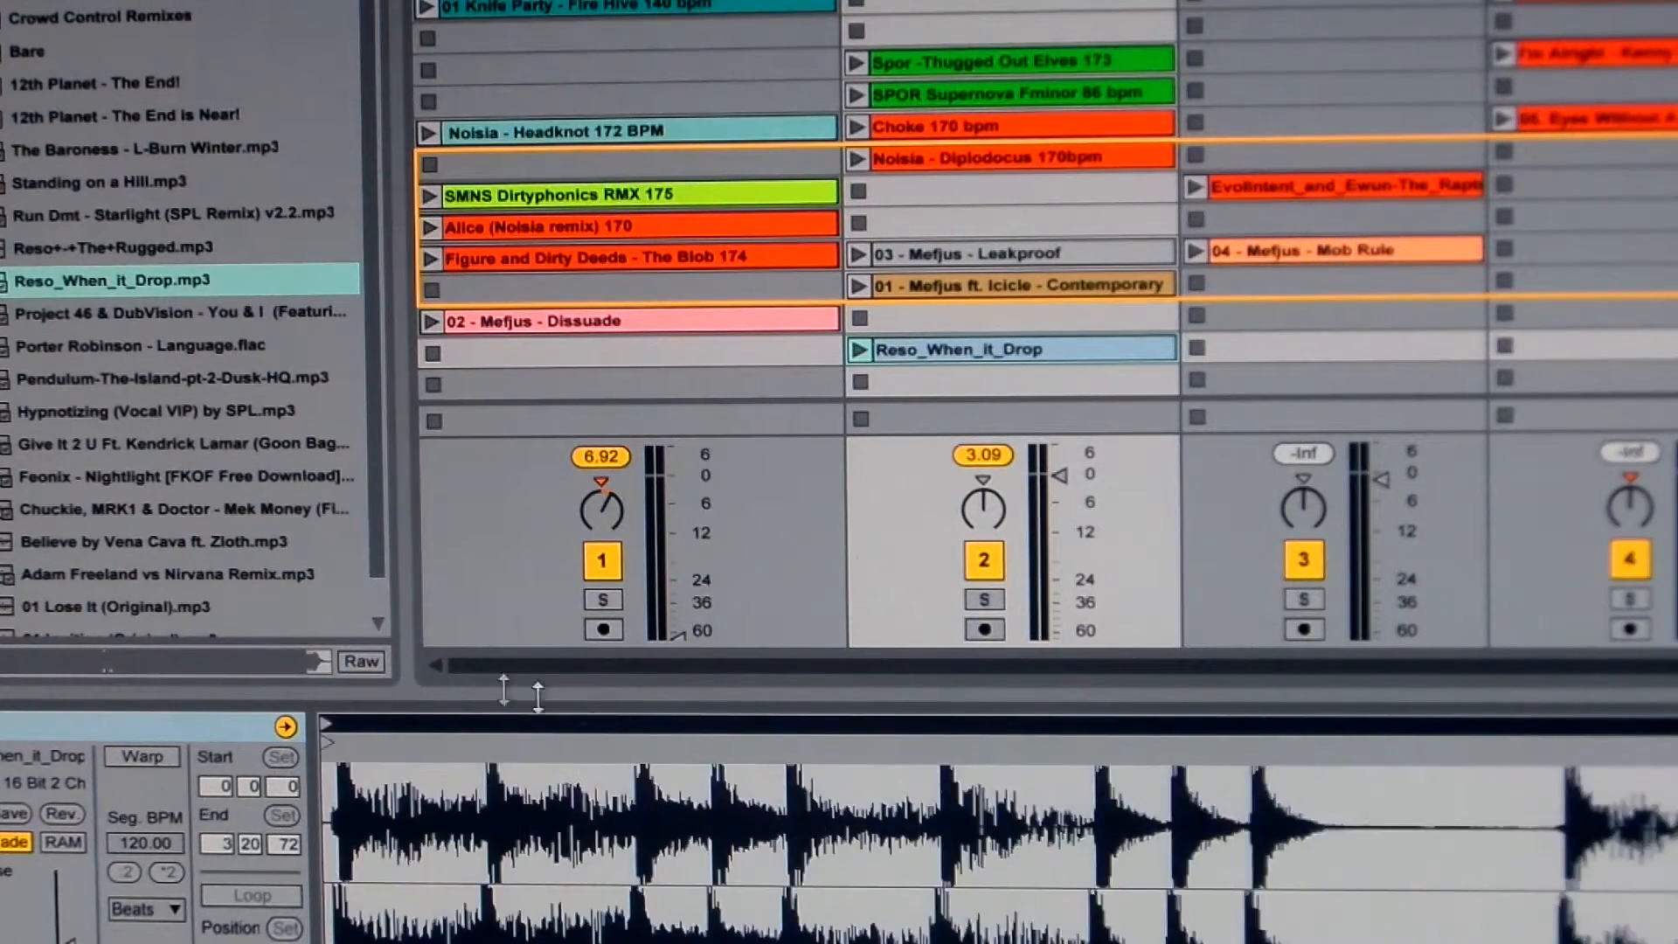
# Step: Enable warping and warp the clip at 170.00 BPM from its first beat marker
pyautogui.click(140, 755)
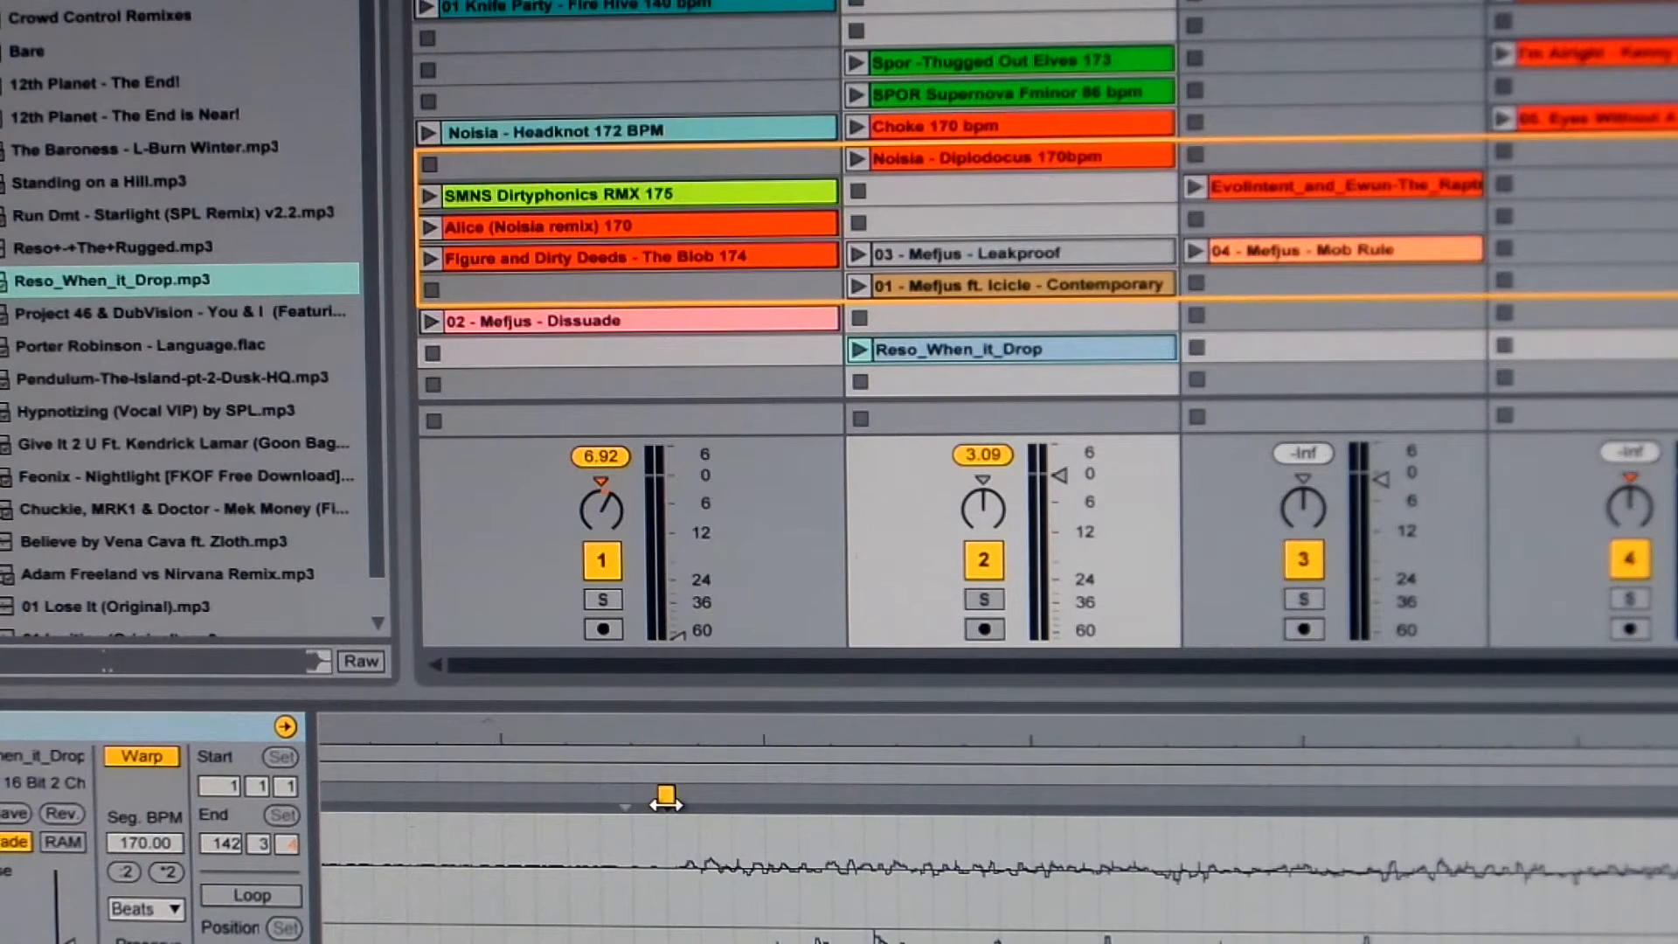
pyautogui.rightClick(666, 797)
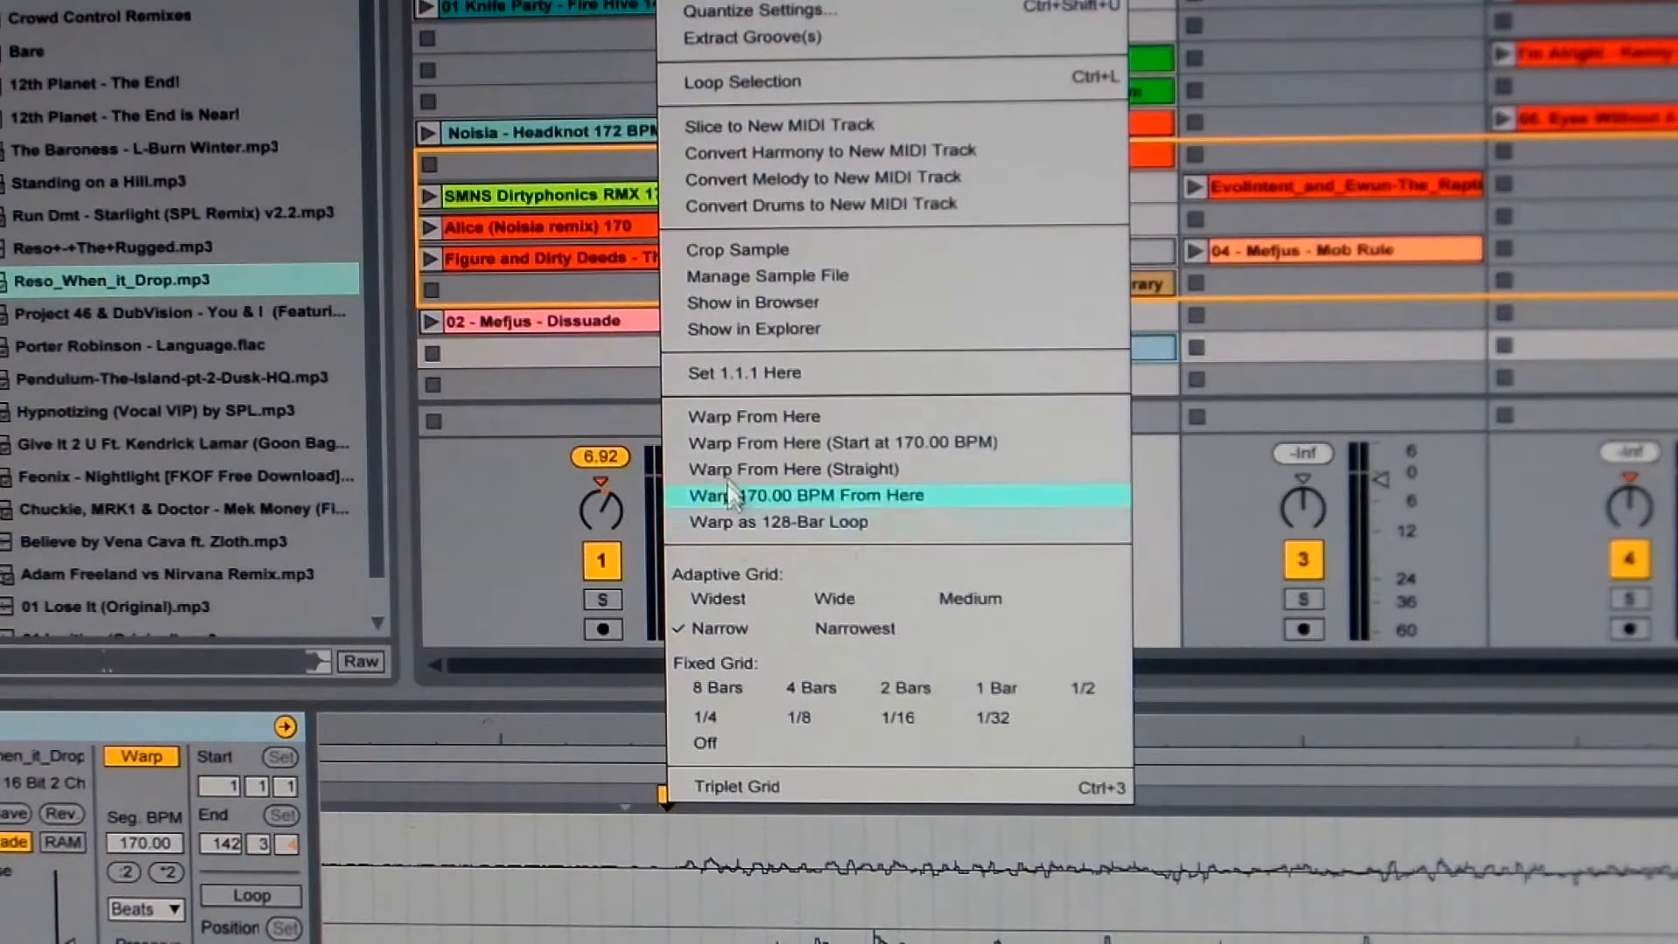
pyautogui.click(804, 495)
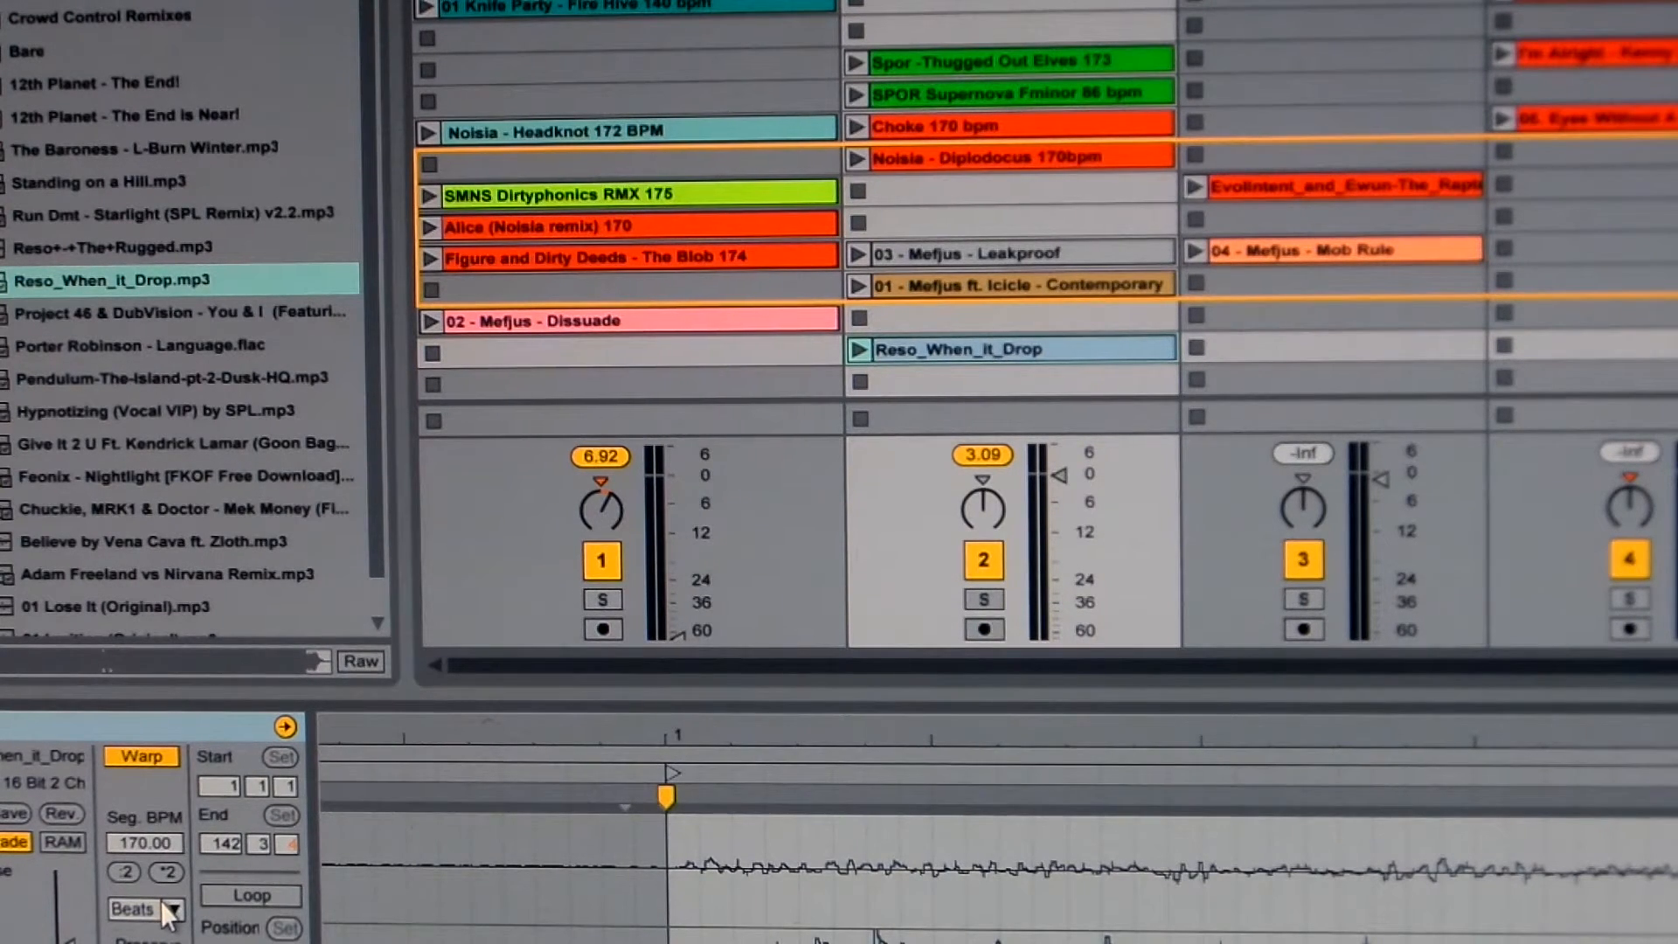
# Step: Switch the clip's warp mode from Beats to Complex Pro
pyautogui.click(144, 908)
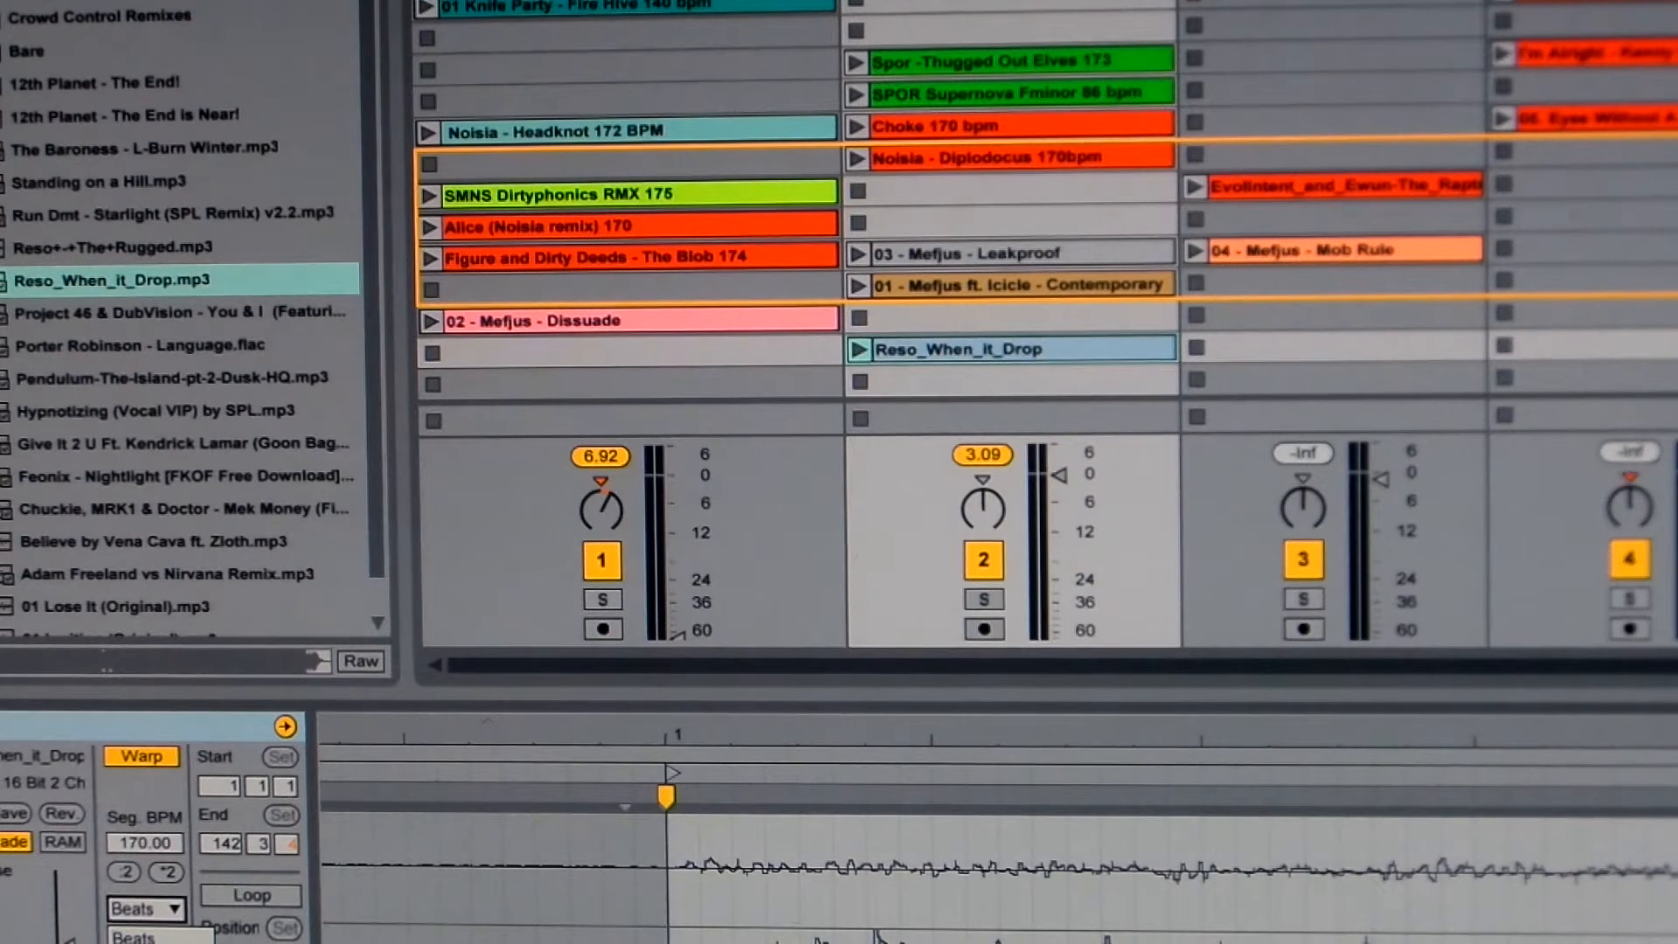
pyautogui.click(145, 907)
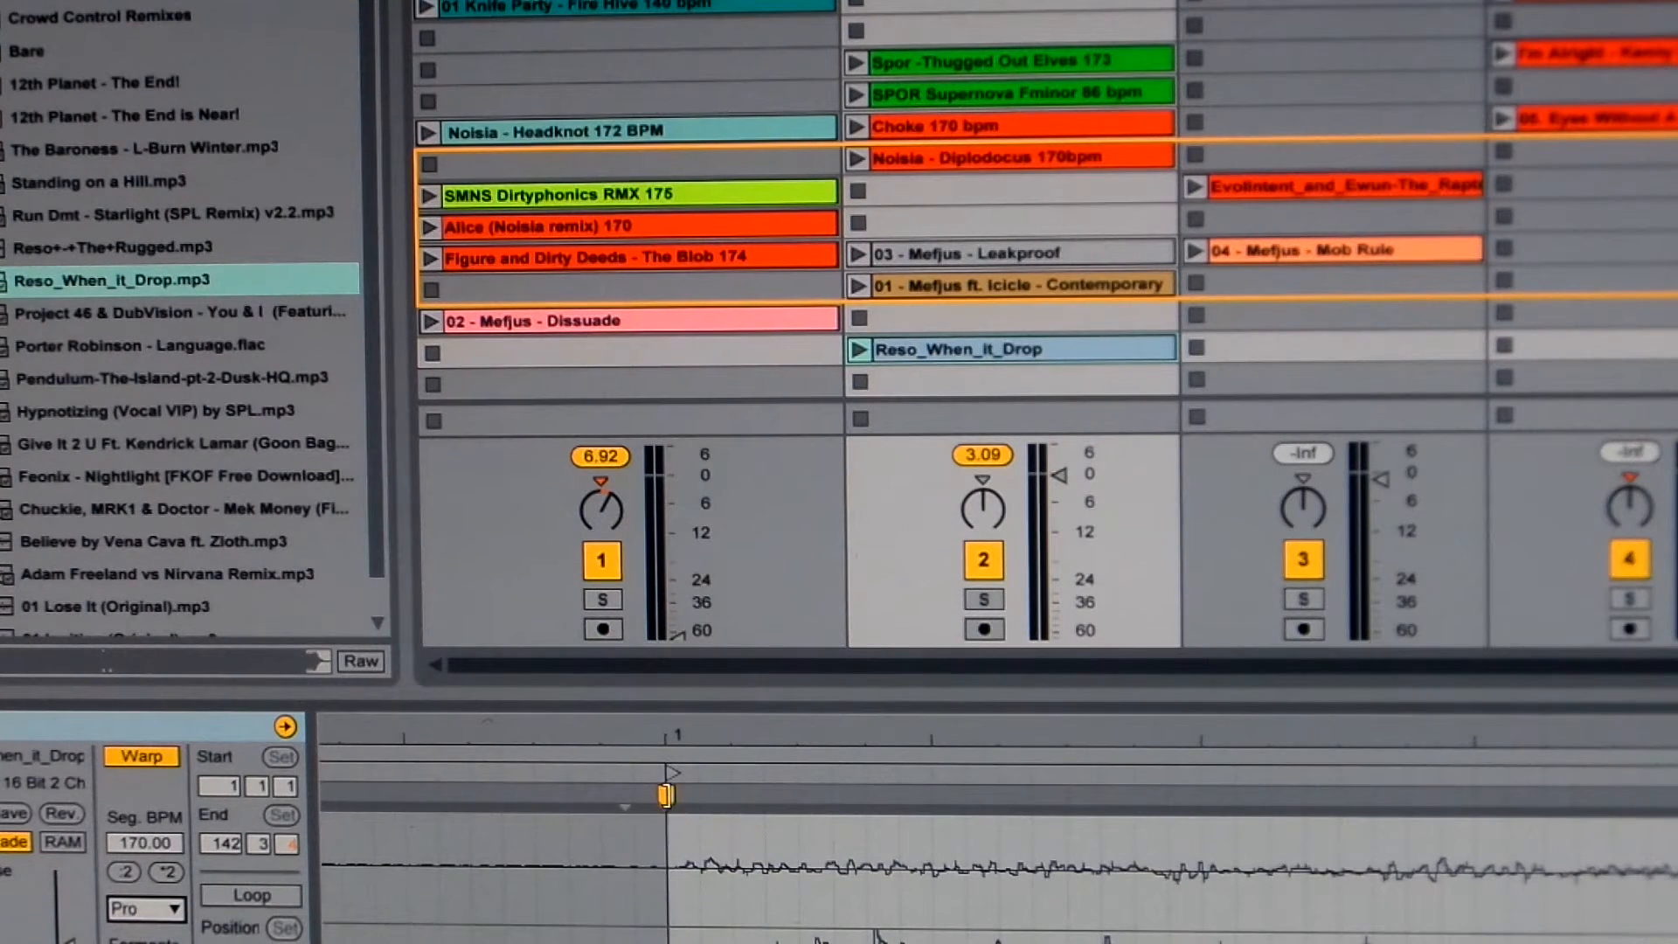
# Step: Re-warp the clip straight from its first warp marker, ending at bar 145
pyautogui.rightClick(669, 797)
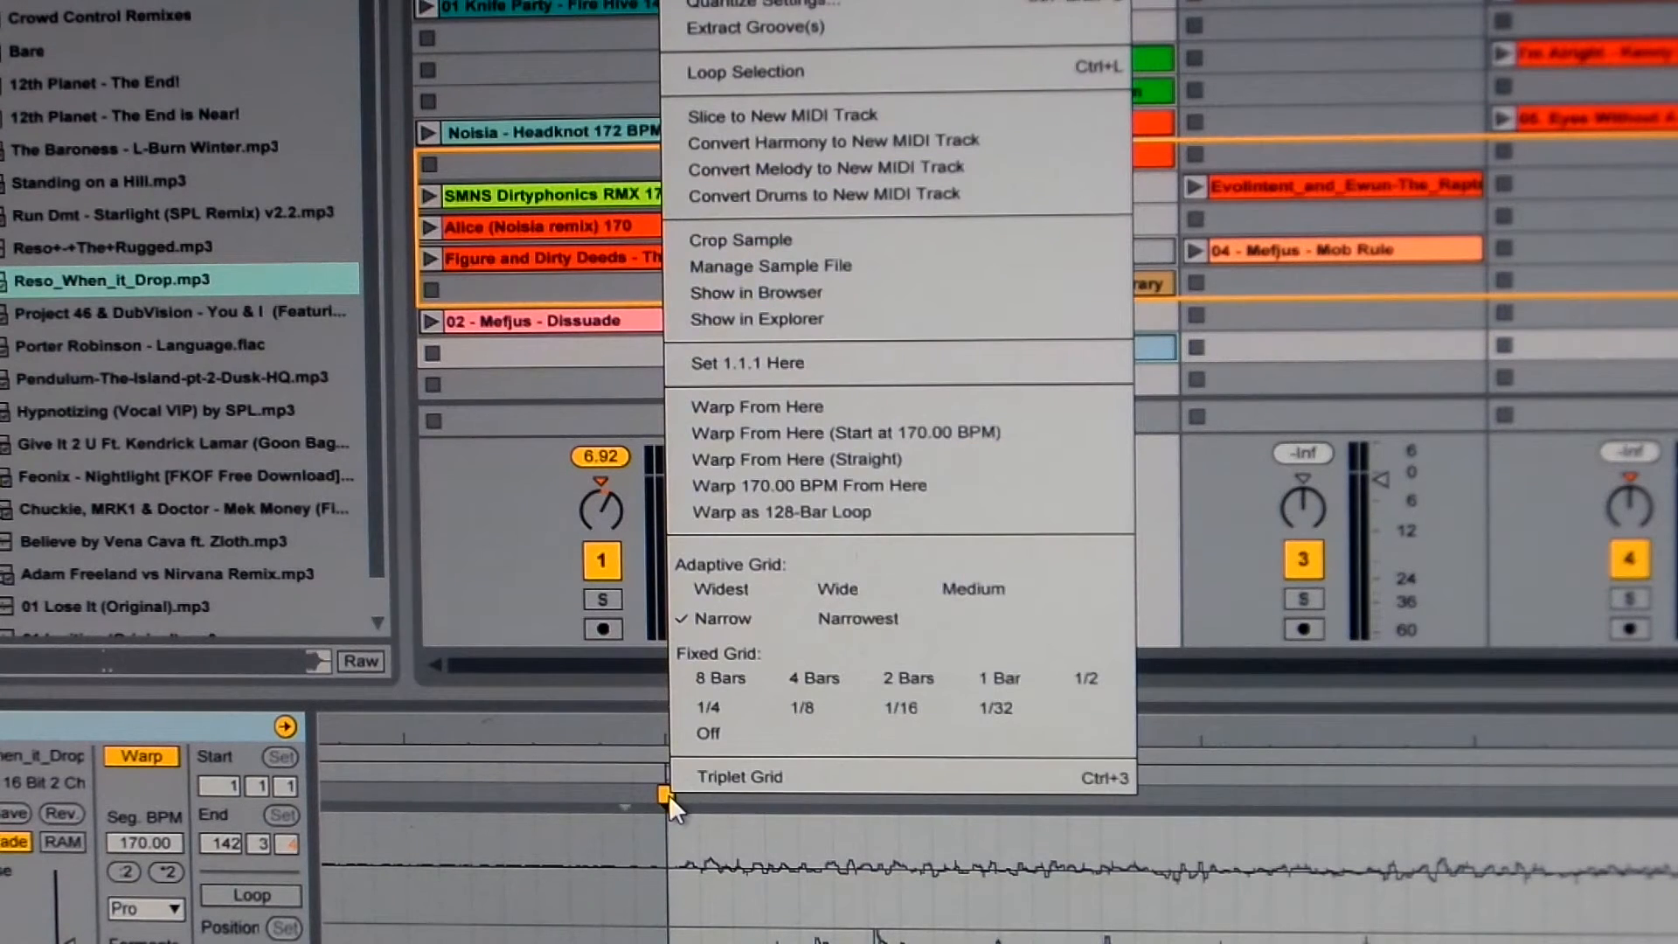
pyautogui.moveTo(771, 407)
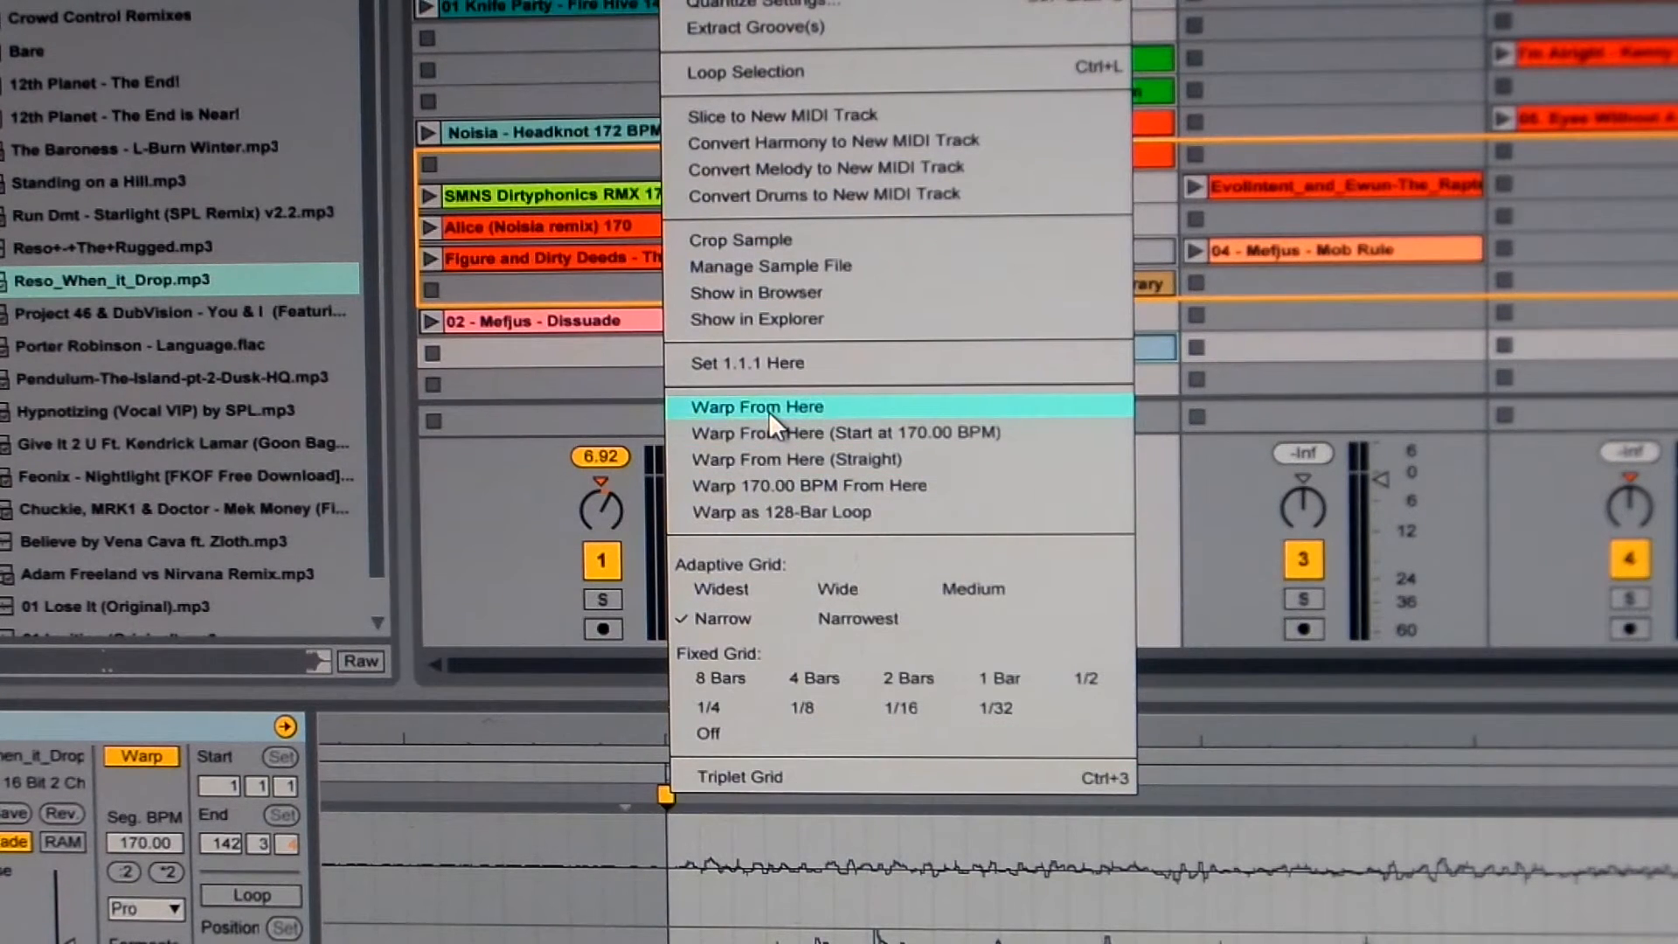
pyautogui.moveTo(770, 471)
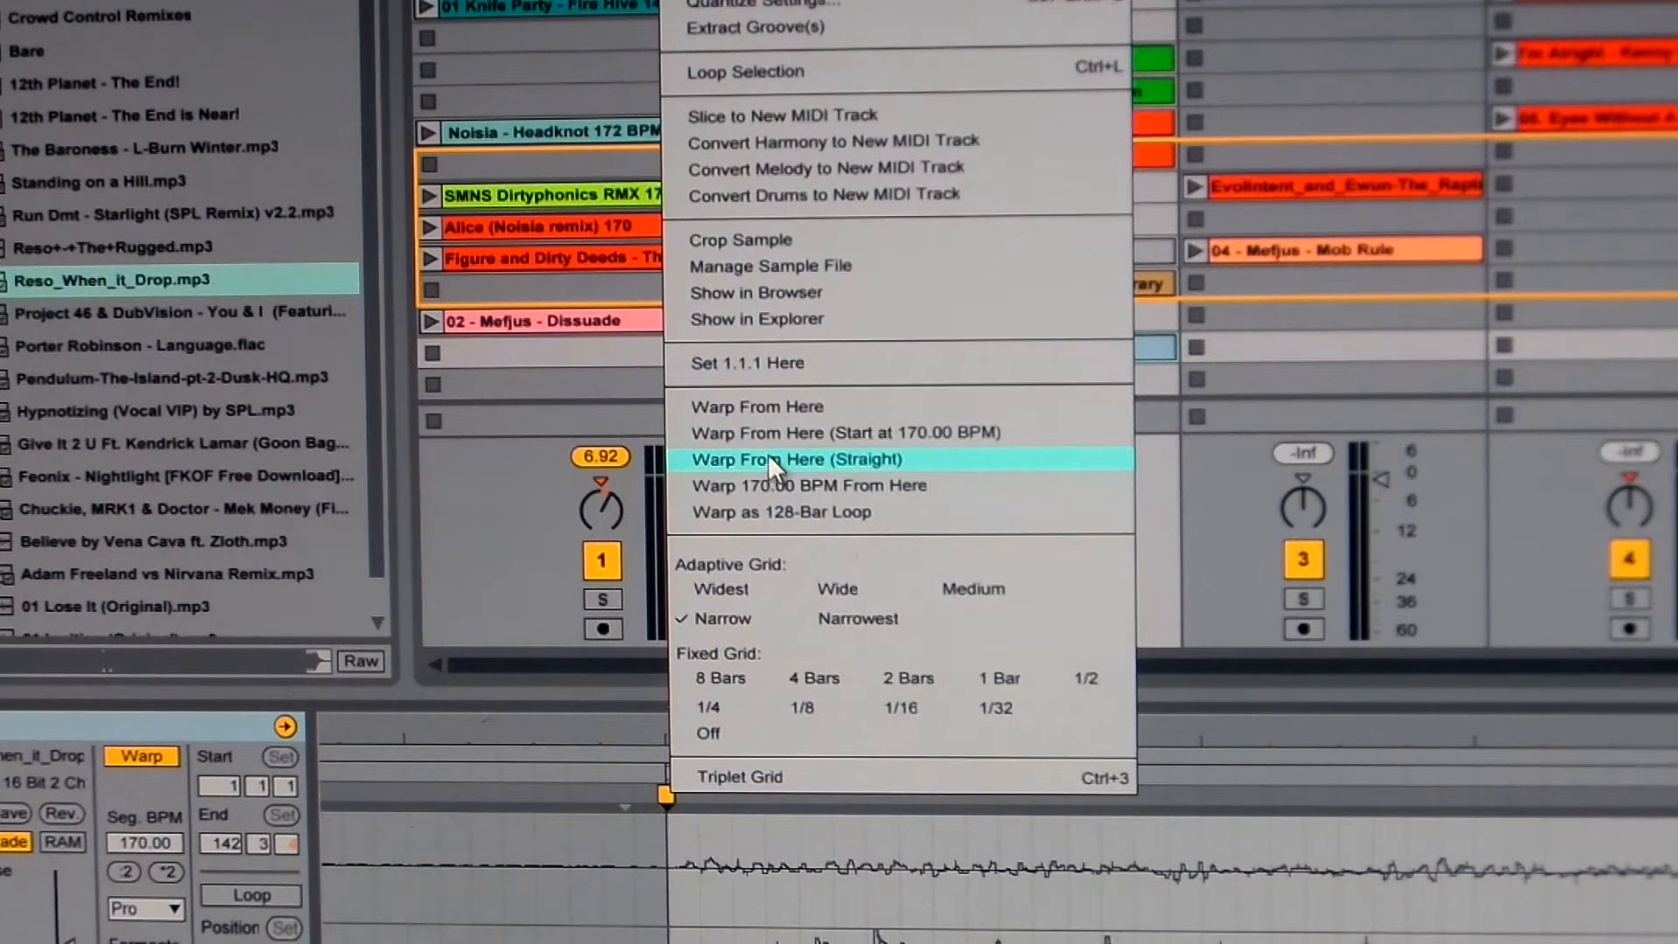
pyautogui.click(796, 459)
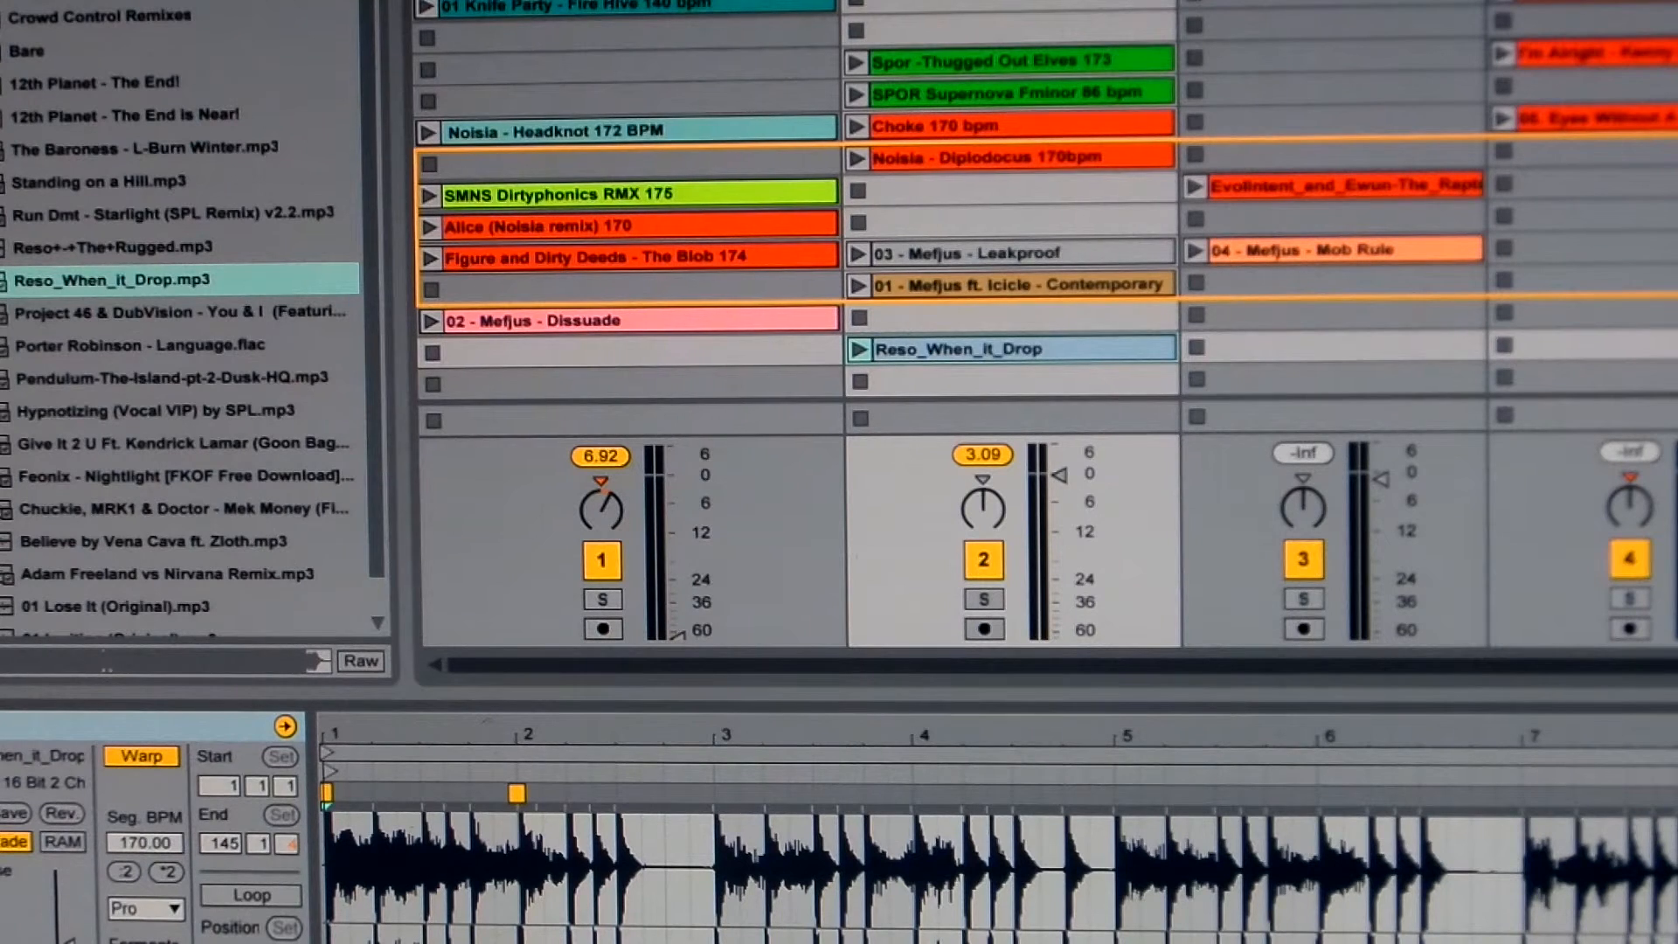
pyautogui.moveTo(845, 375)
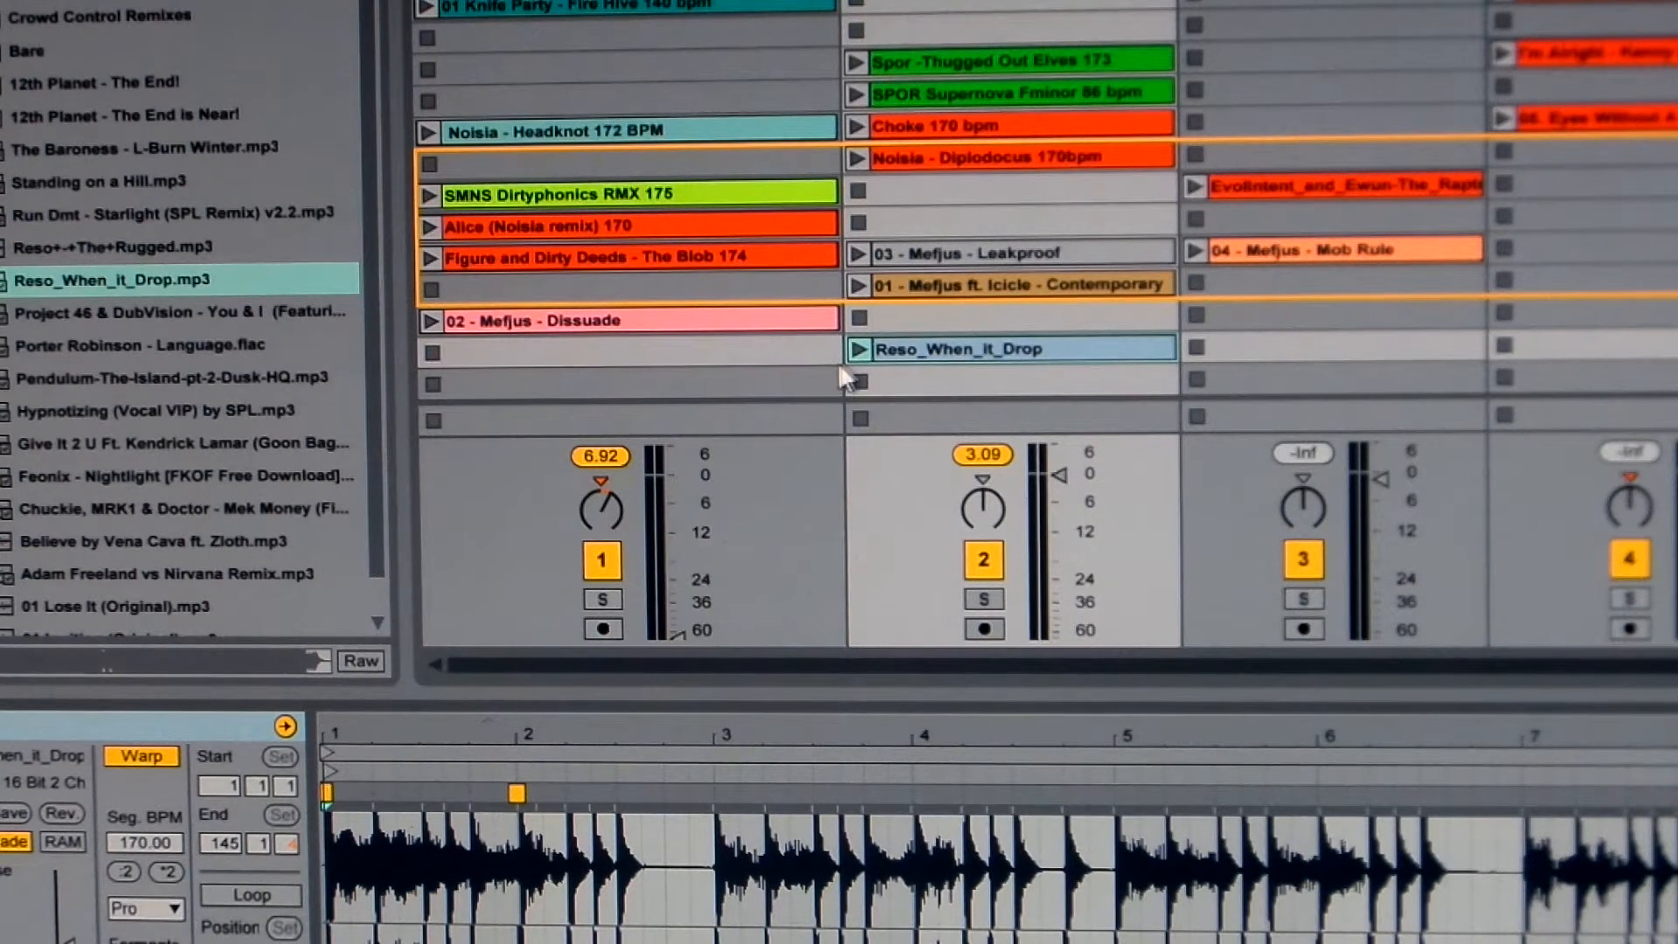
# Step: Launch the Reso_When_it_Drop clip and follow the warped audio past bar 72
pyautogui.click(858, 348)
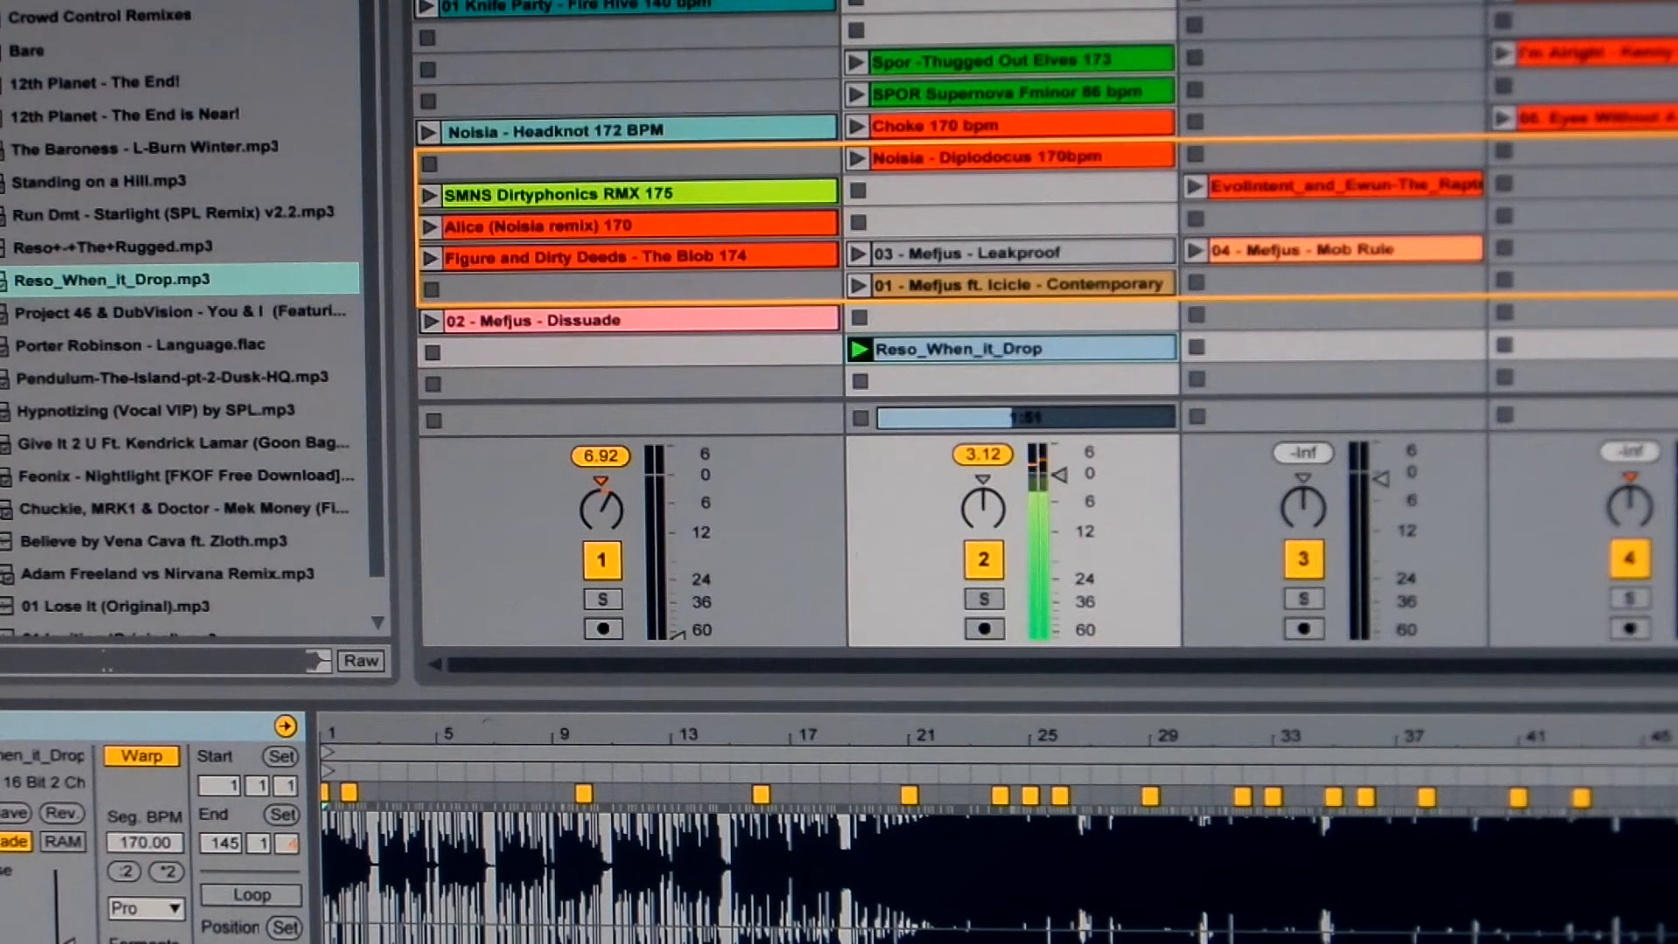
pyautogui.hscroll(3)
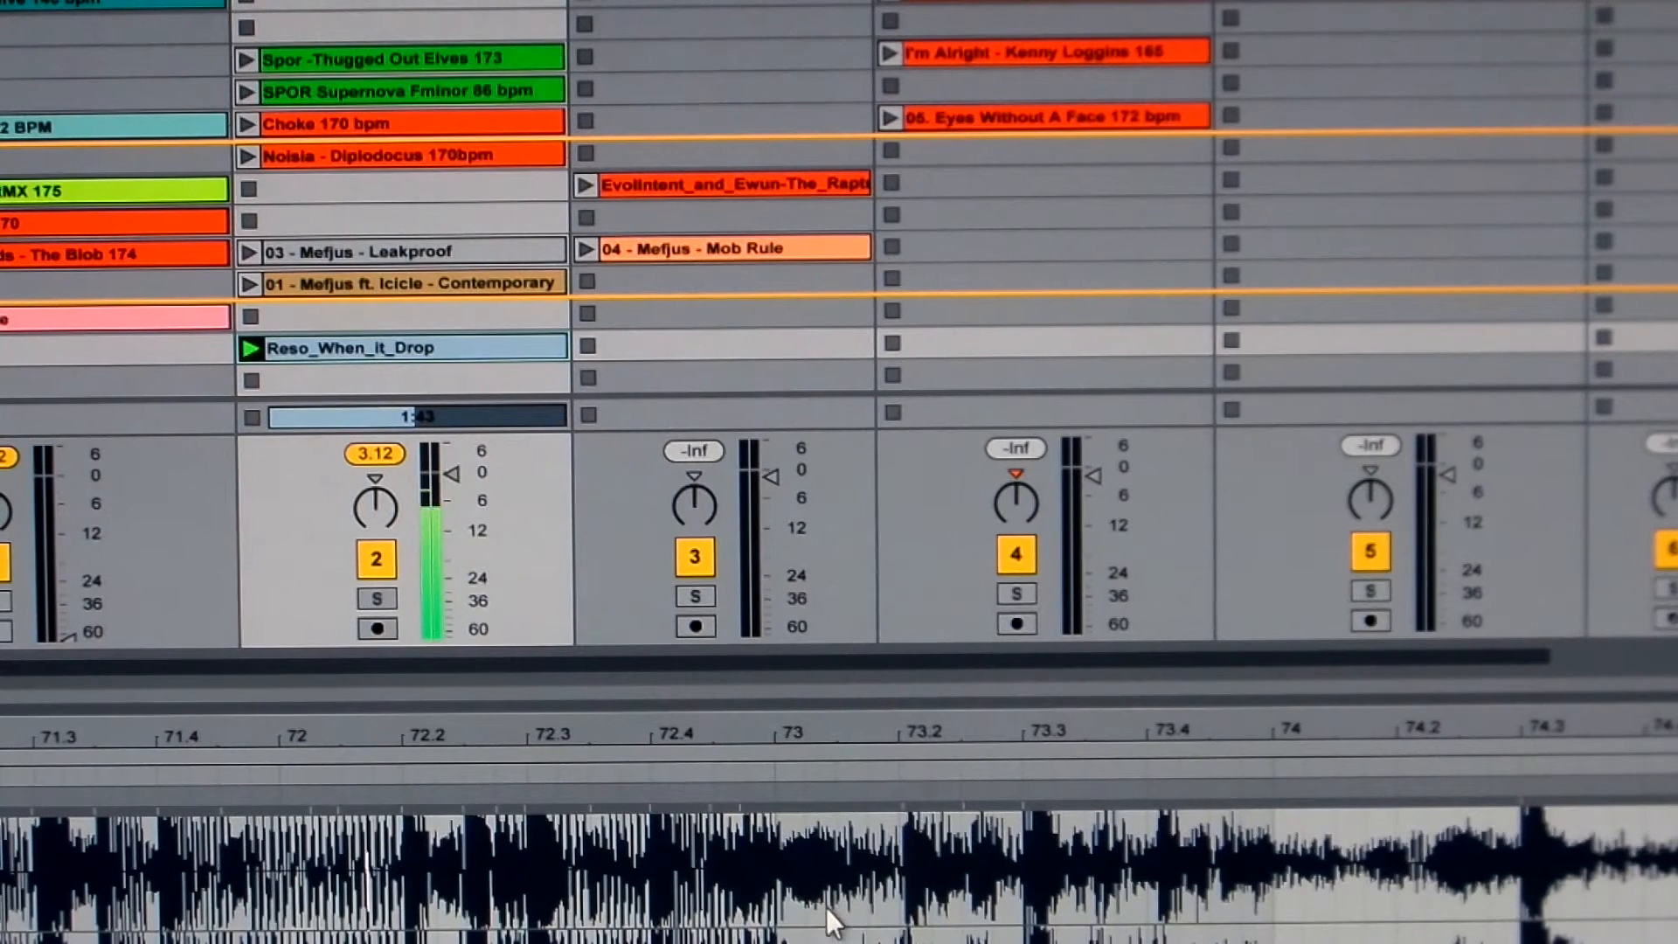
pyautogui.moveTo(899, 806)
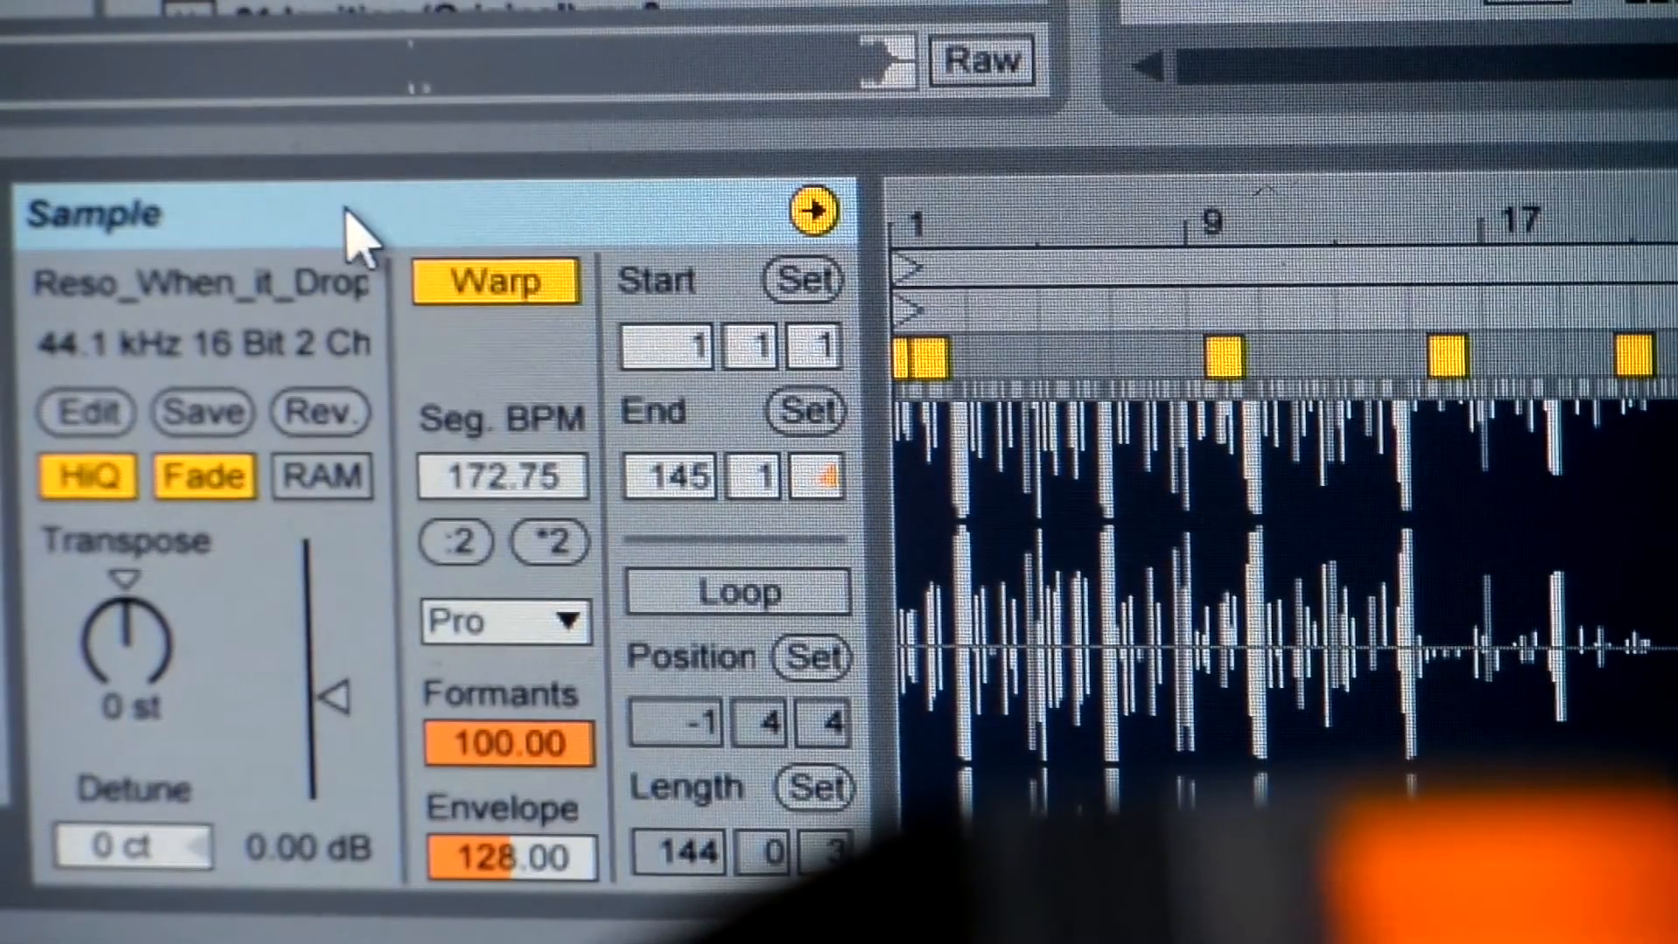
pyautogui.moveTo(224, 417)
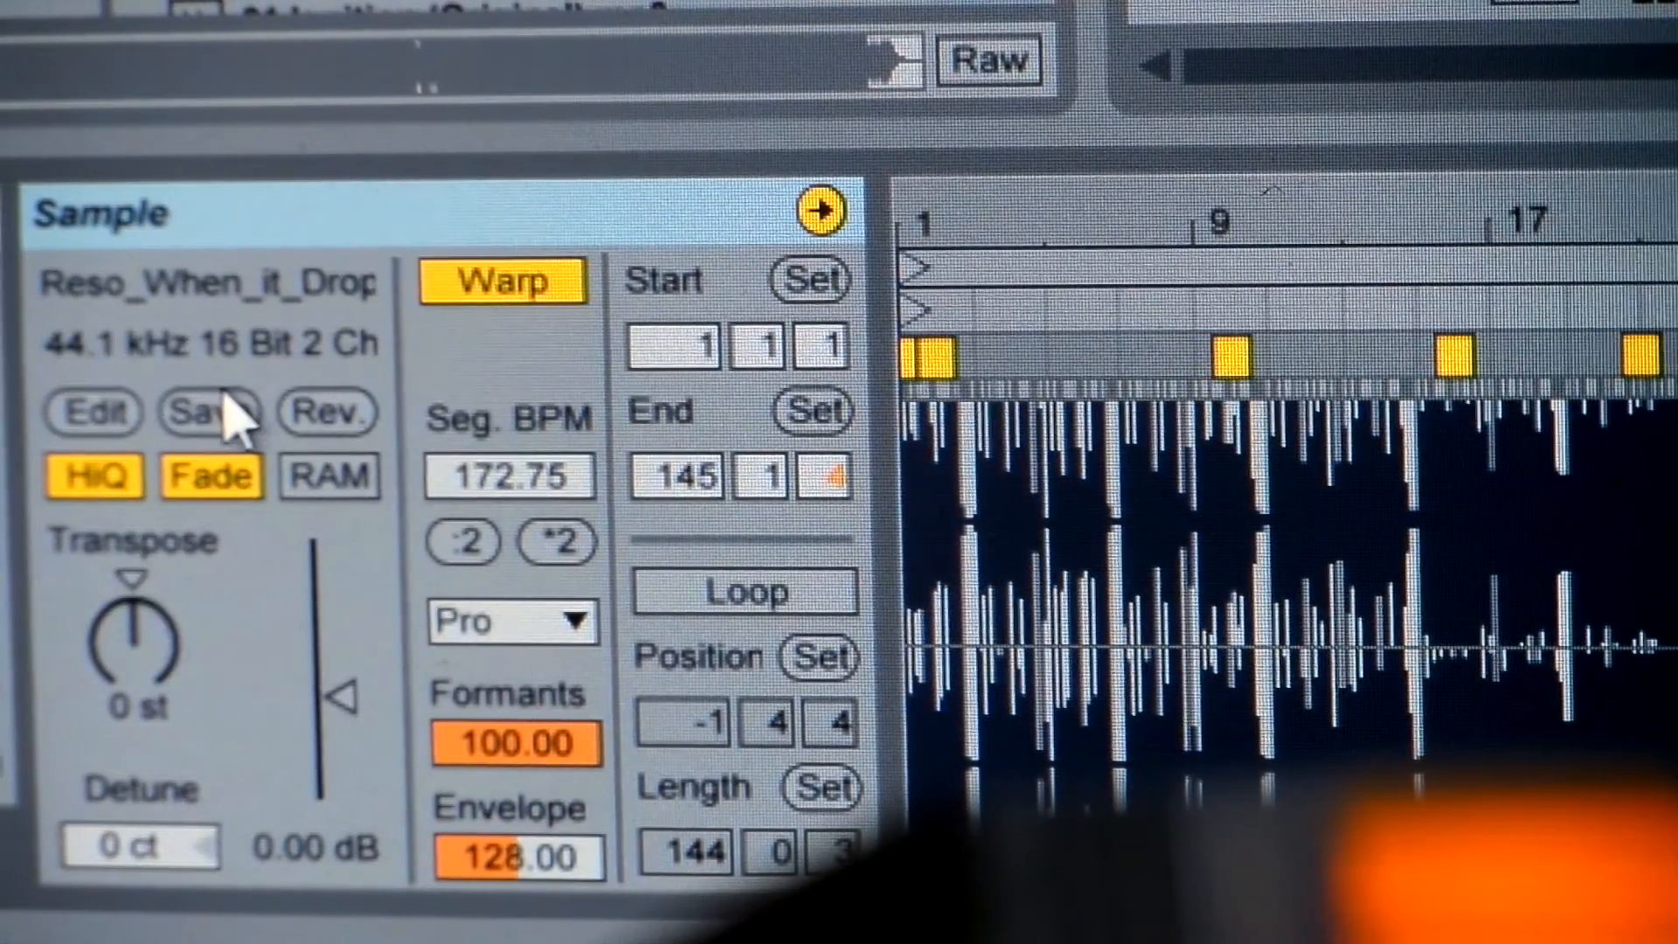